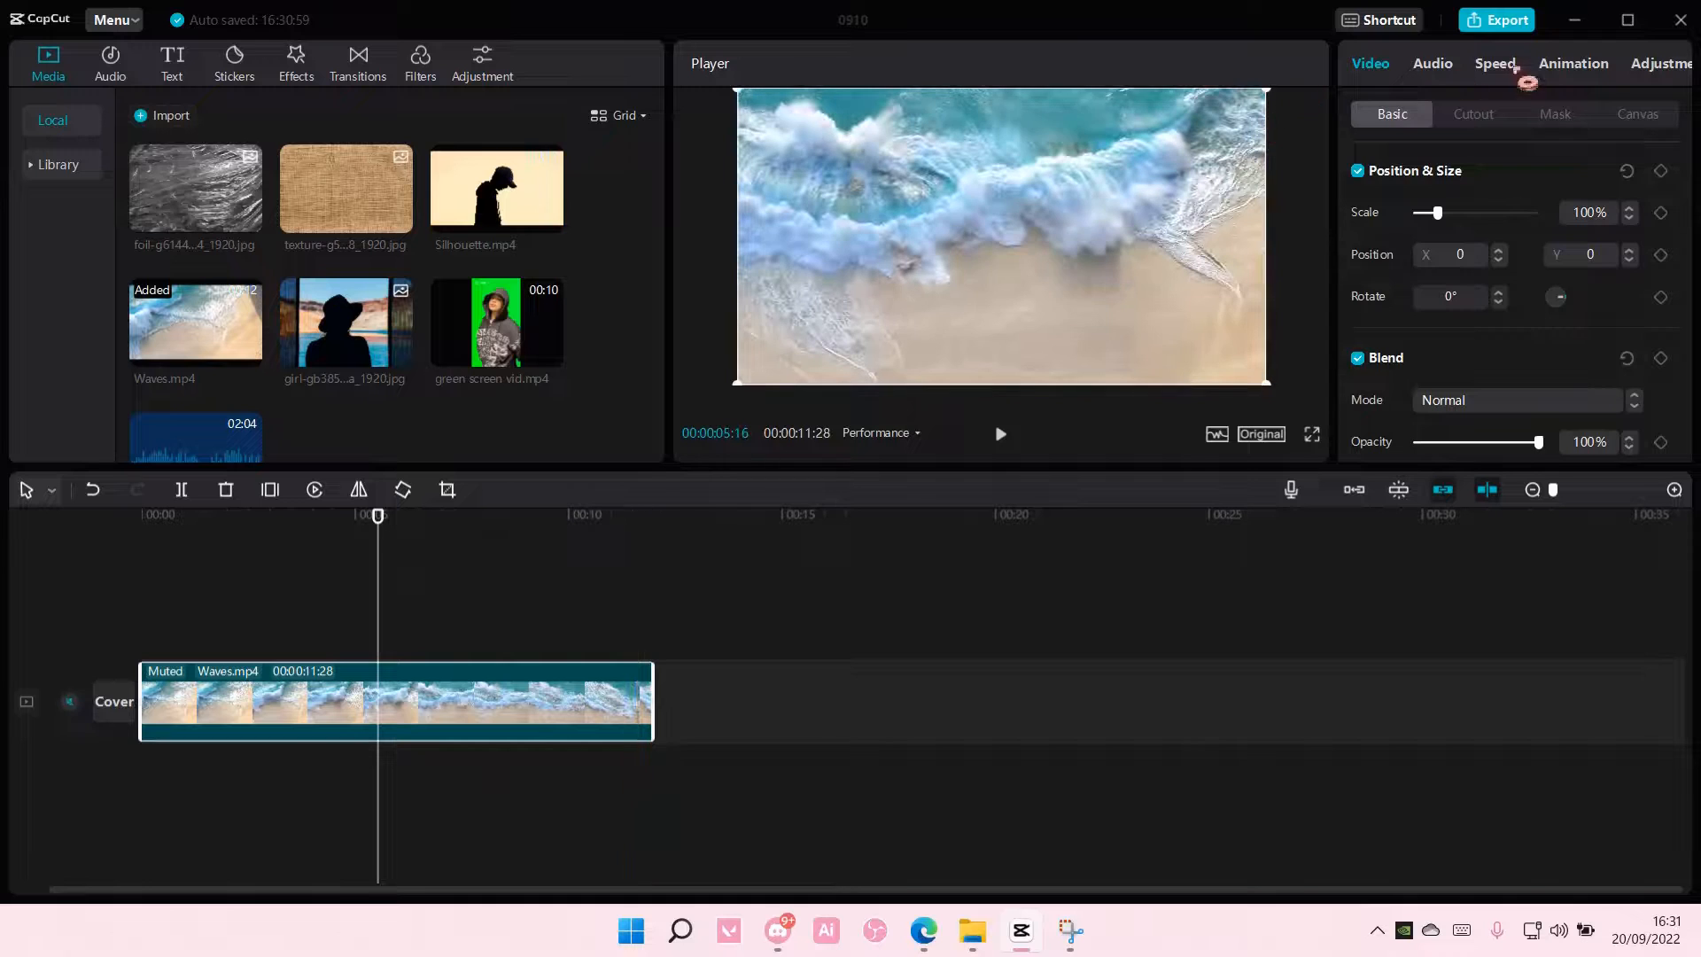
Step: Drag the Waves.mp4 clip's speed down through 0.8x and 0.6x to 0.5x, about 23.9 s long
click(1496, 64)
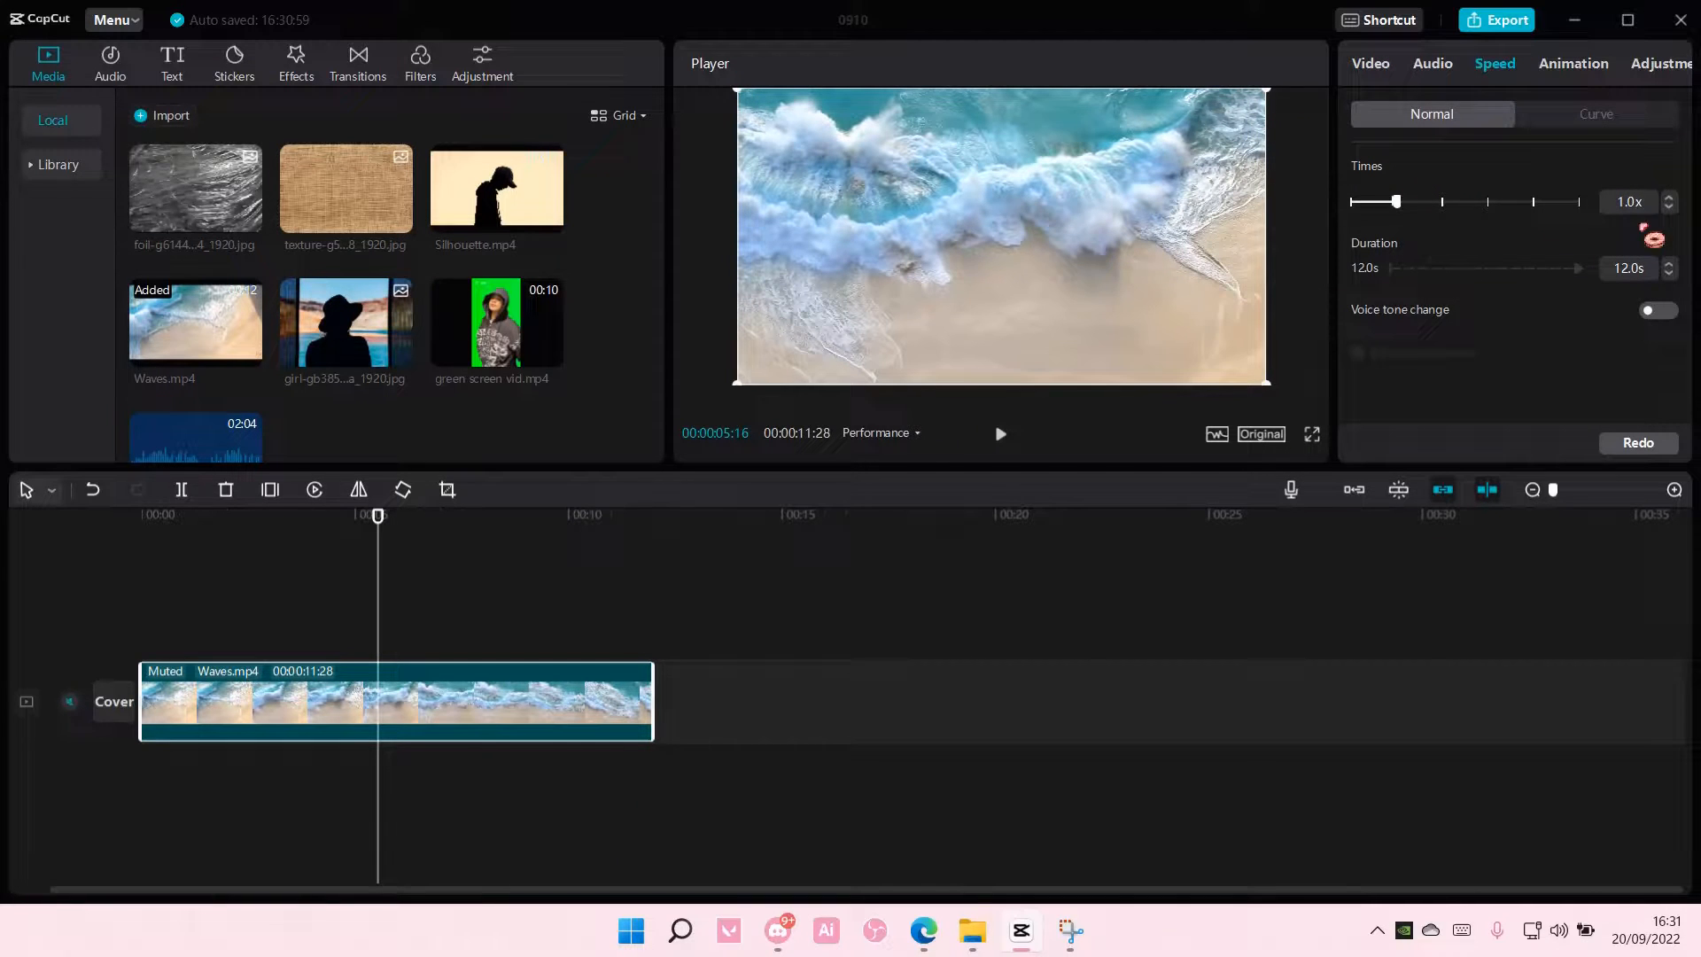
drag(1404, 202, 1384, 202)
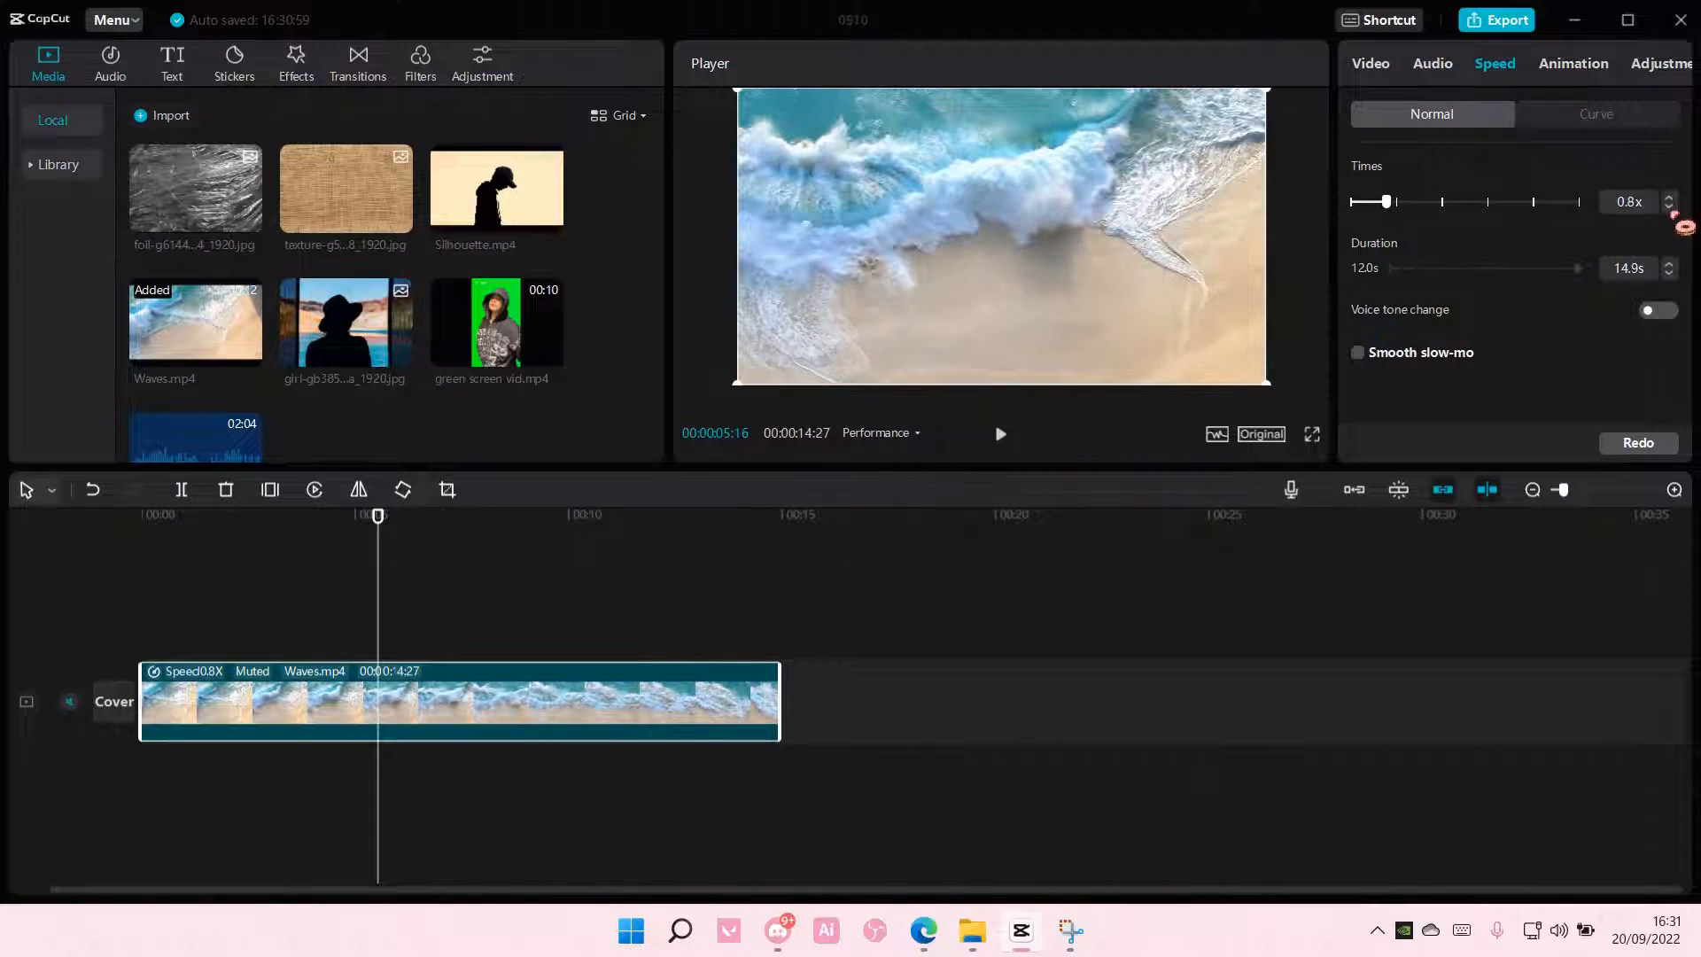
drag(1386, 202, 1376, 202)
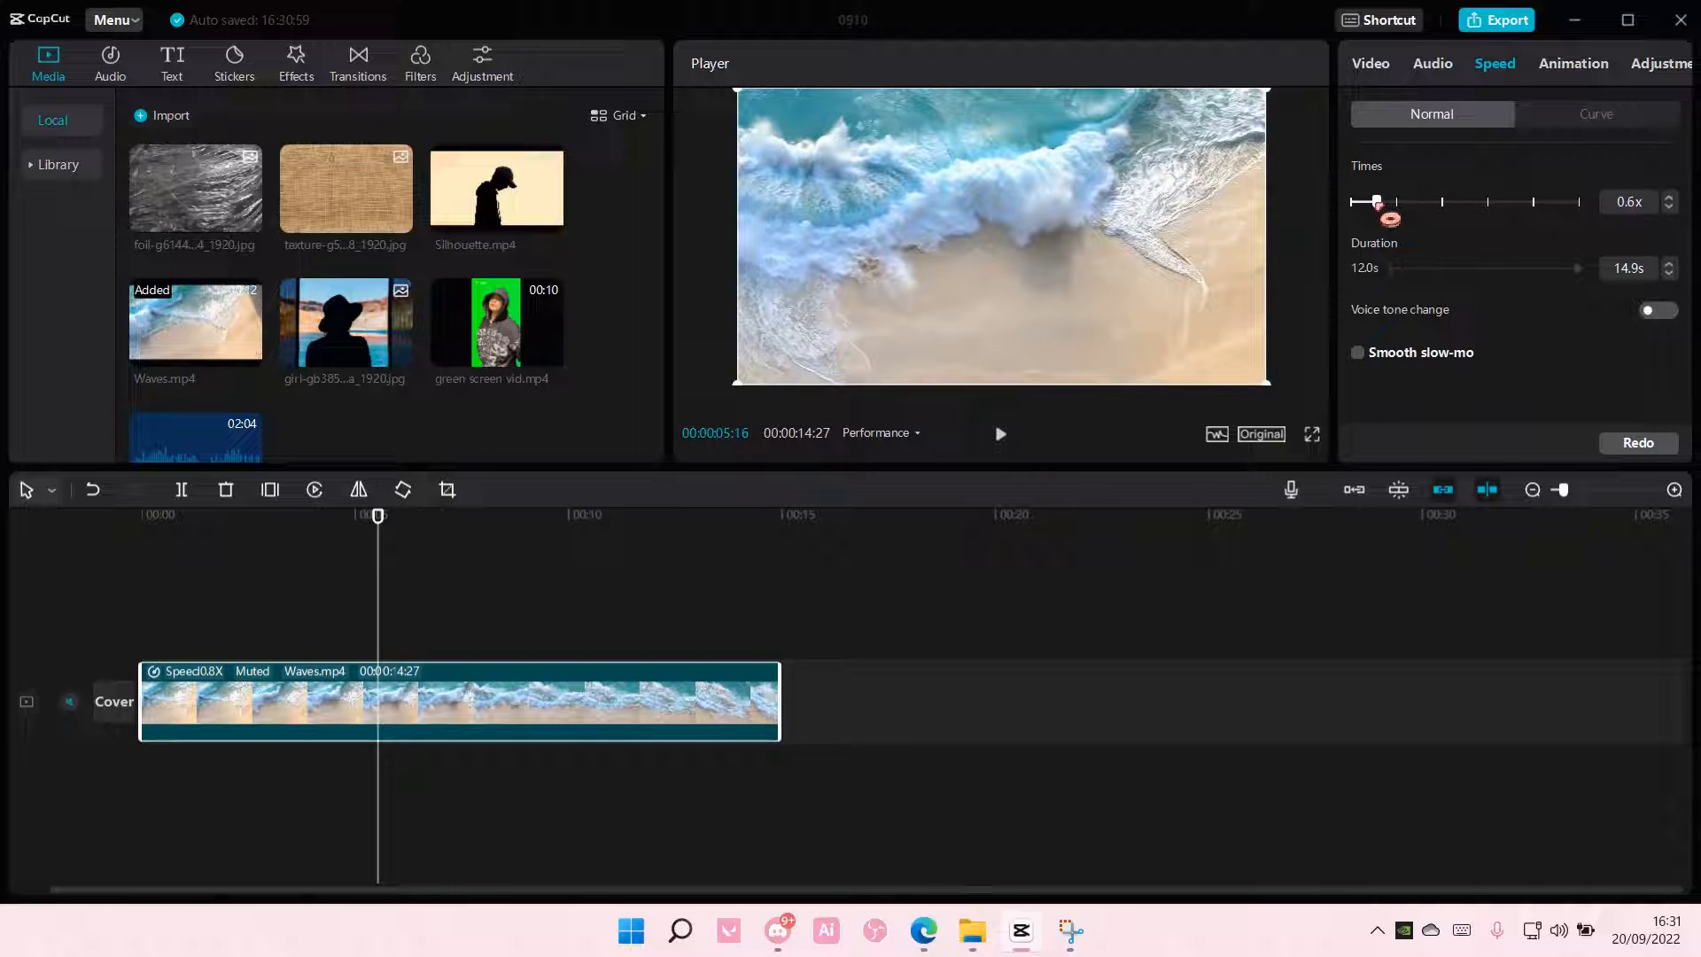
drag(1375, 202, 1366, 202)
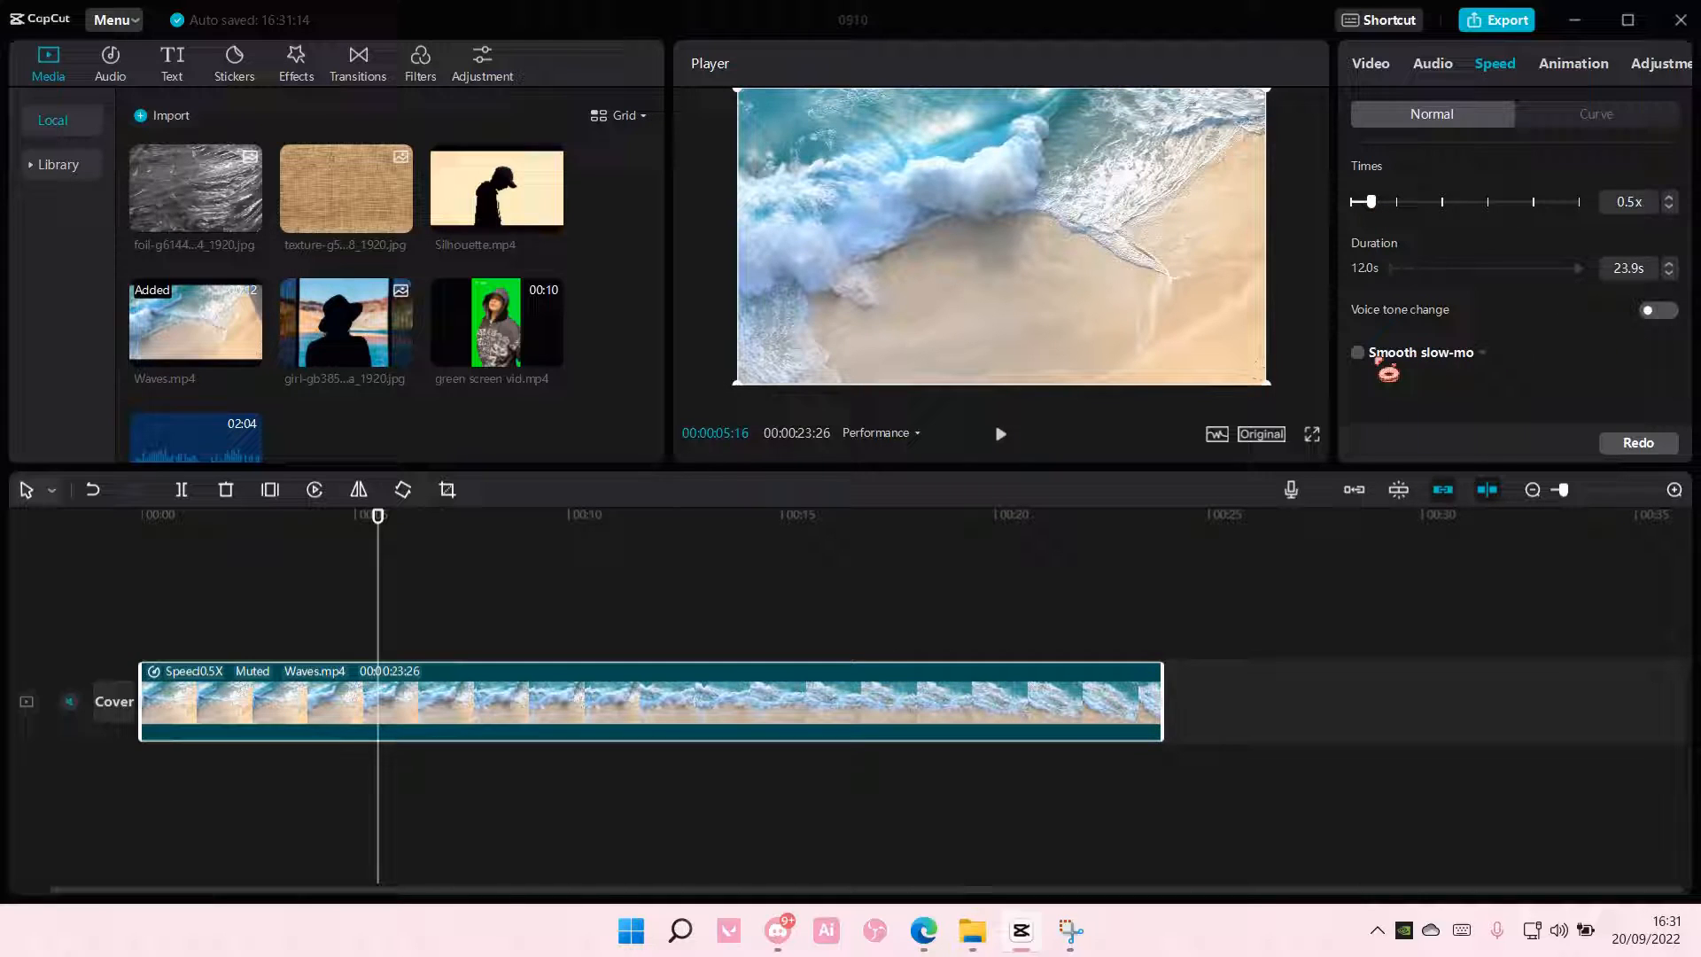
Step: Enable Smooth slow-mo on the clip with its mode set to Optical flow
click(1355, 352)
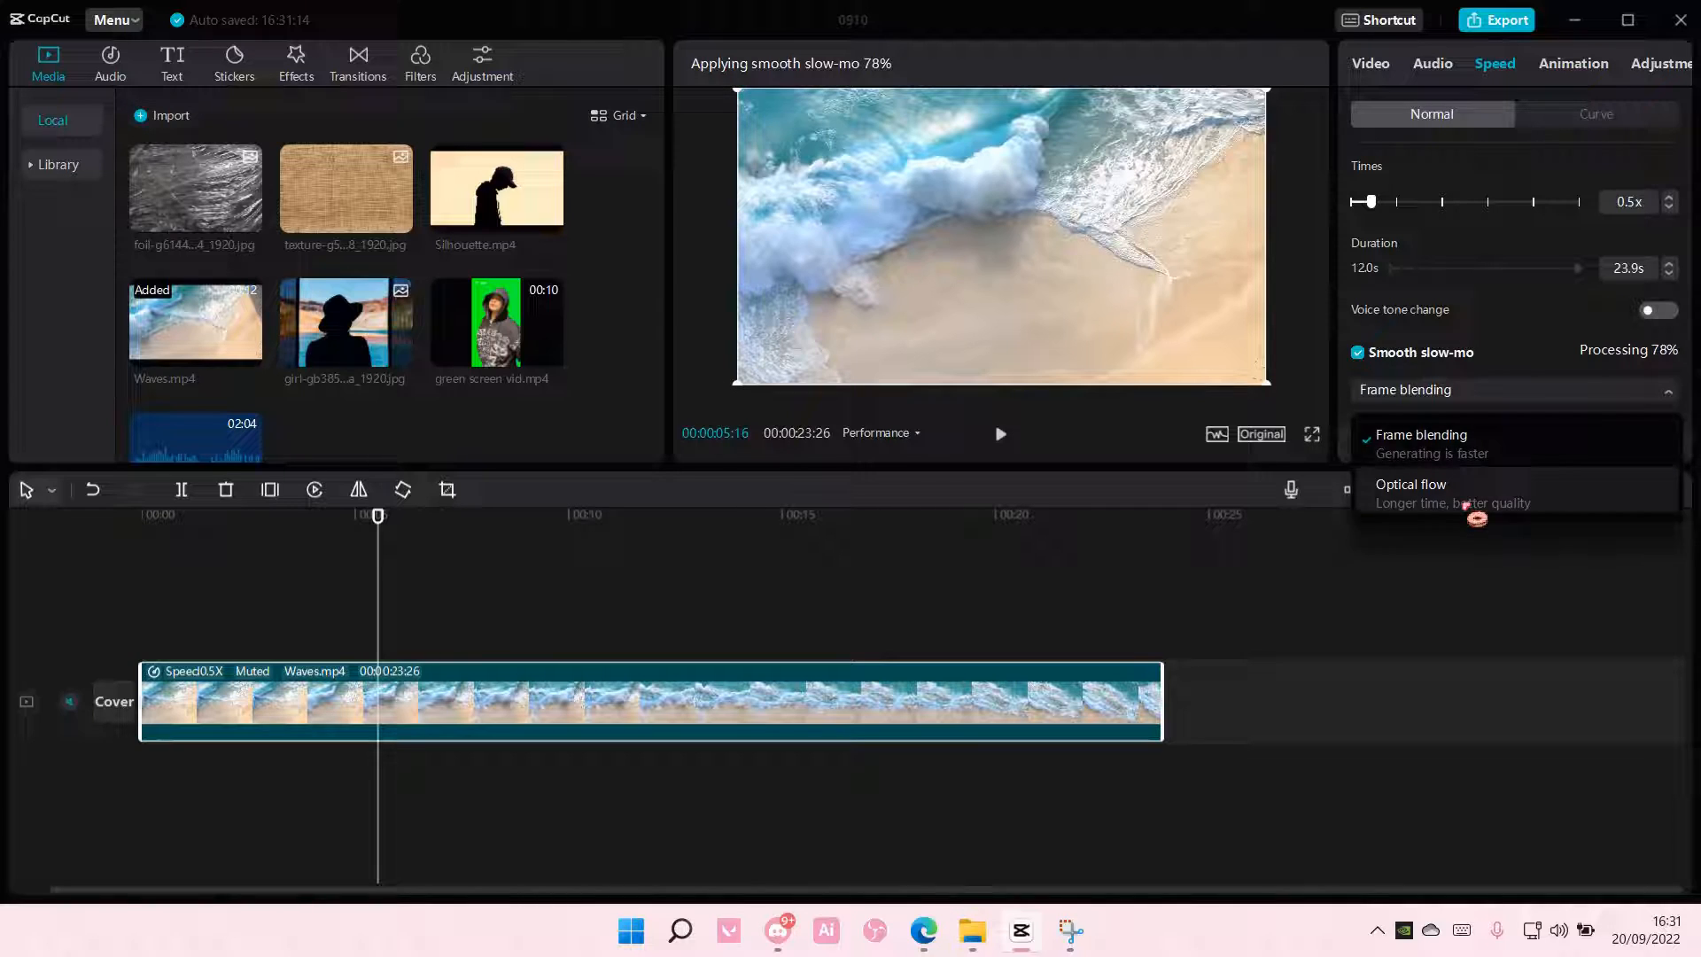
click(1412, 484)
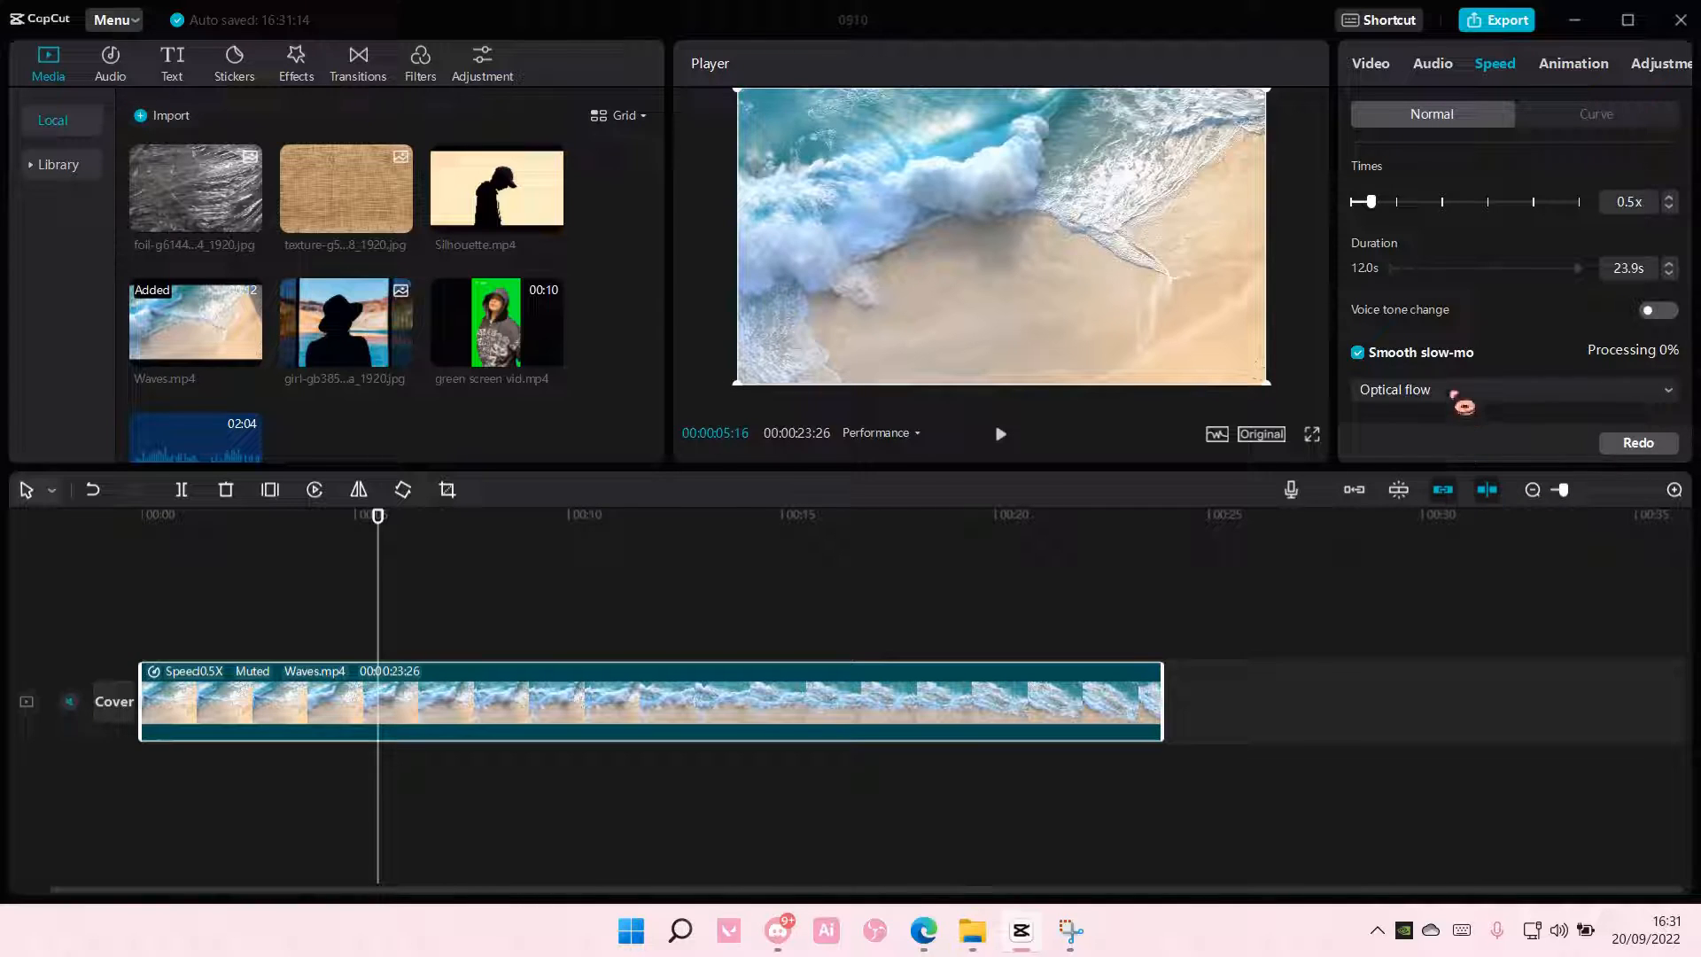